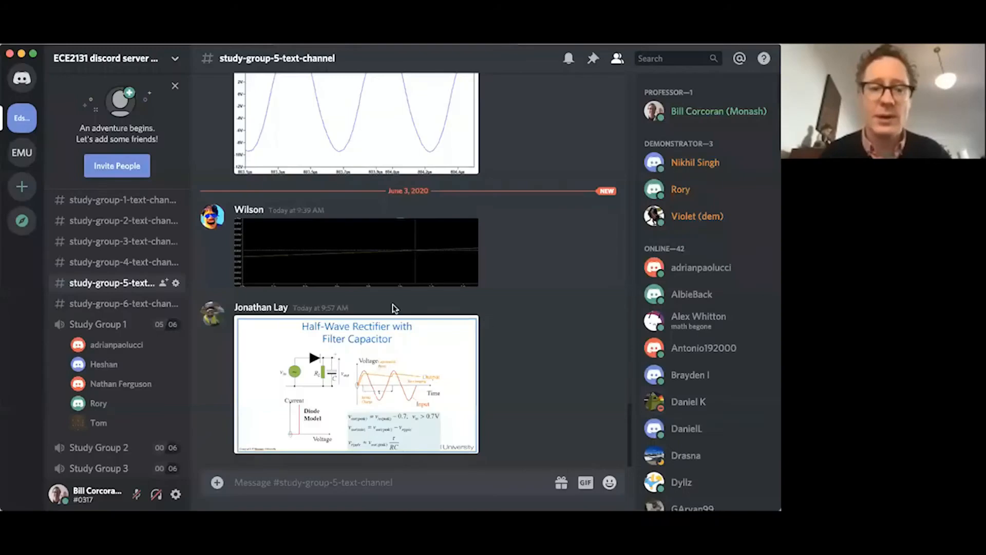
mouse_move(384, 248)
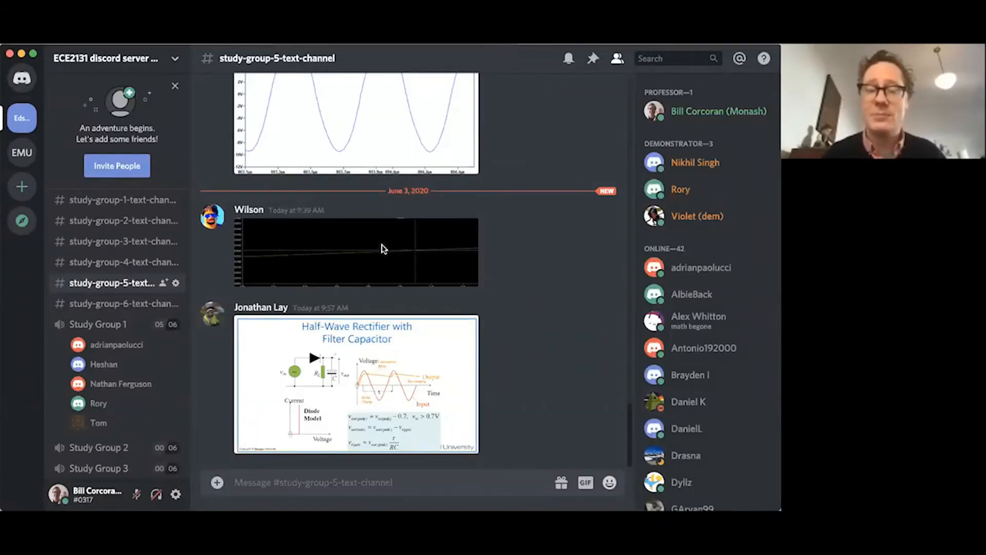
Step: Browse the study-group-4 and study-group-3 text channels and their shared messages
scroll("up", 3)
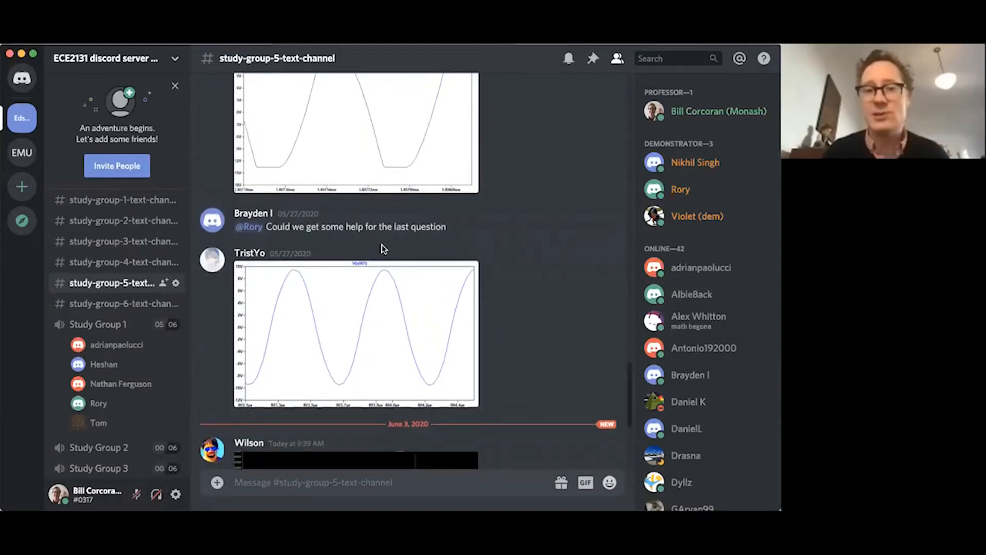
scroll("down", 3)
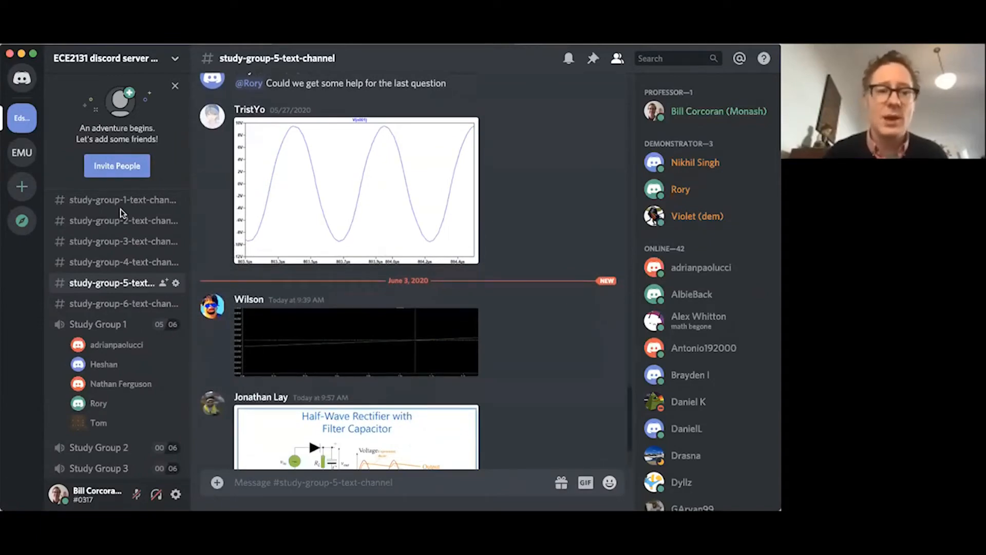
left_click(124, 261)
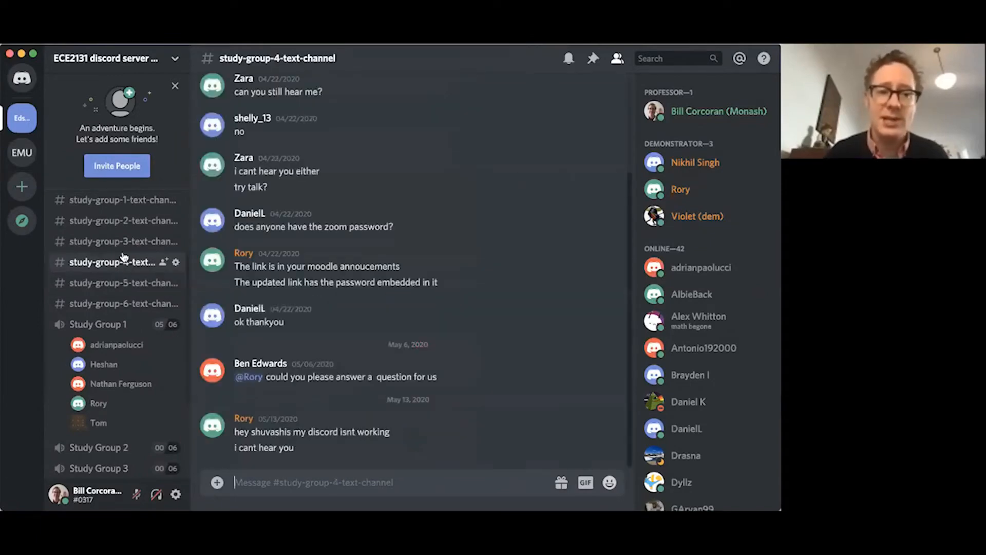
left_click(112, 220)
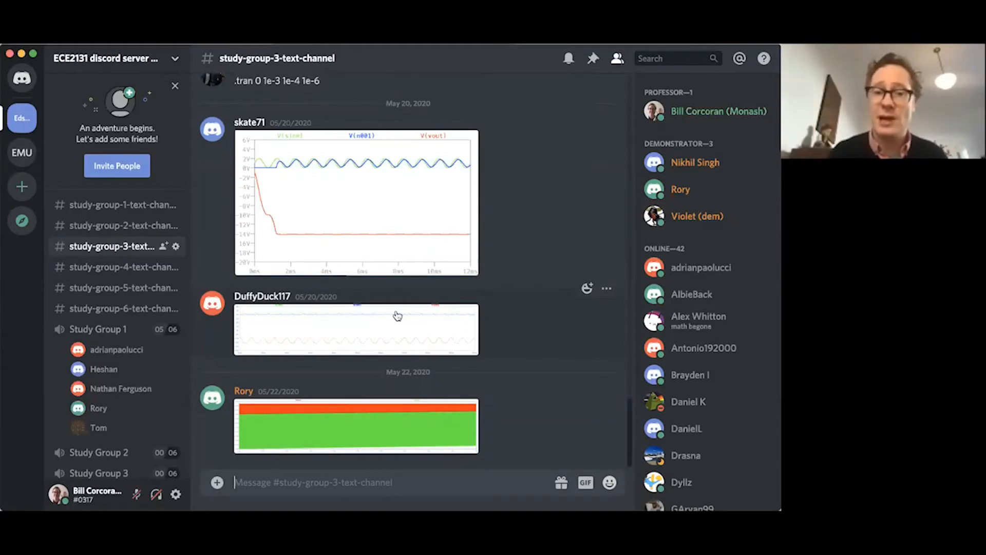
scroll("up", 3)
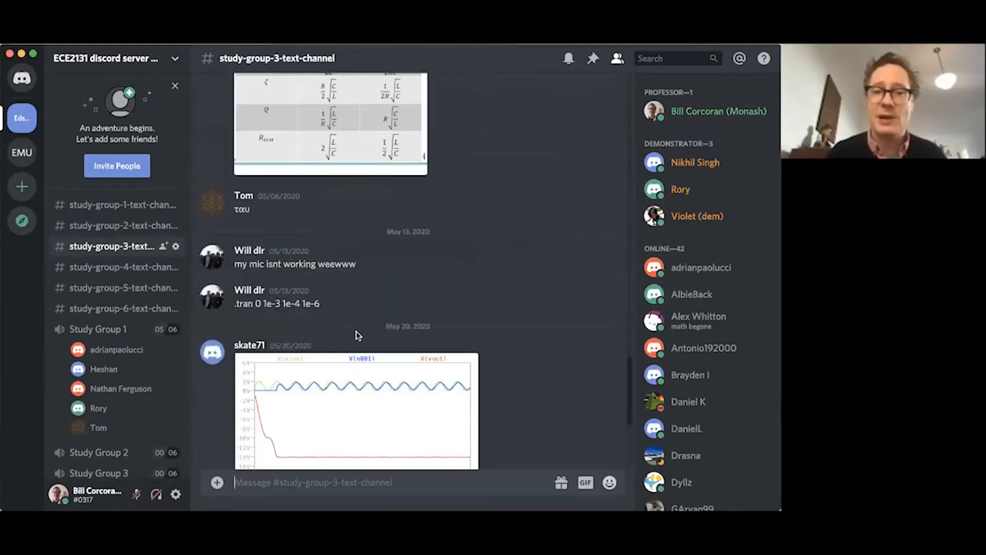
scroll("down", 3)
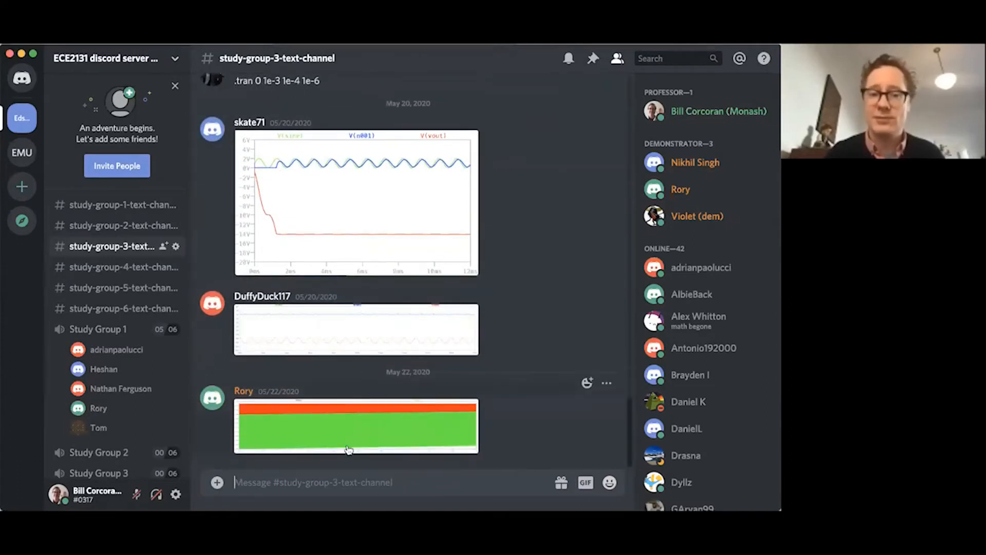
mouse_move(356, 302)
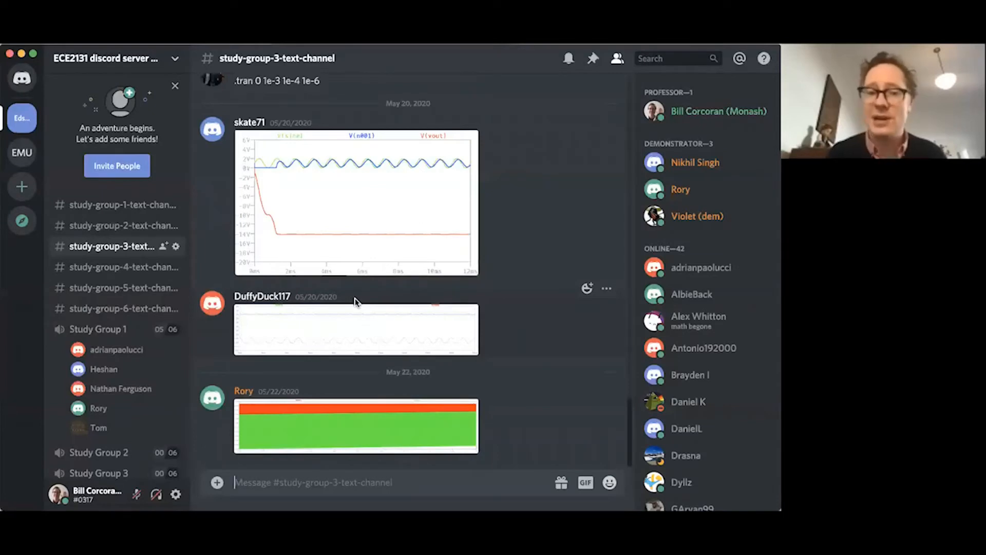
Step: Revisit study-group-4 and study-group-5, then join the Study Group 1 voice call
left_click(113, 267)
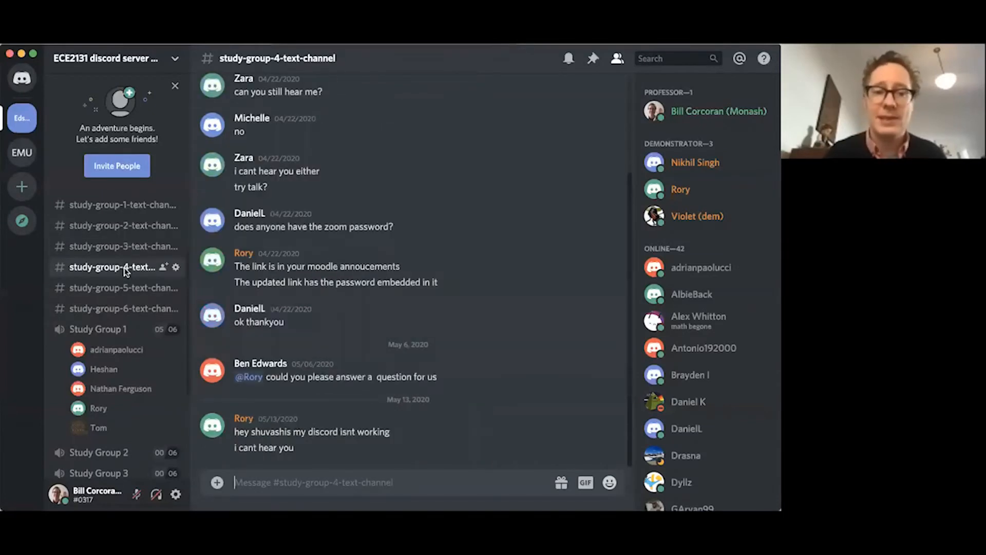
left_click(124, 288)
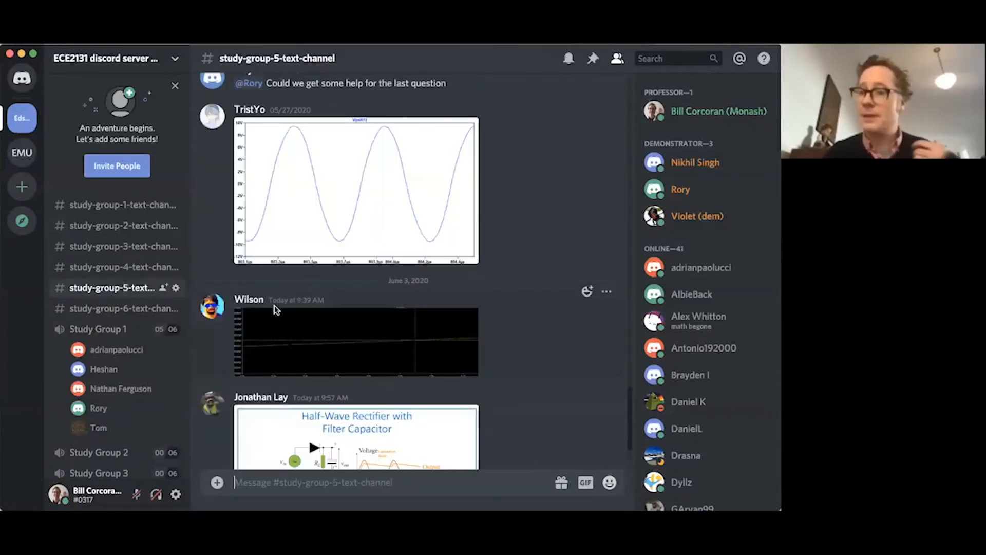
scroll("down", 3)
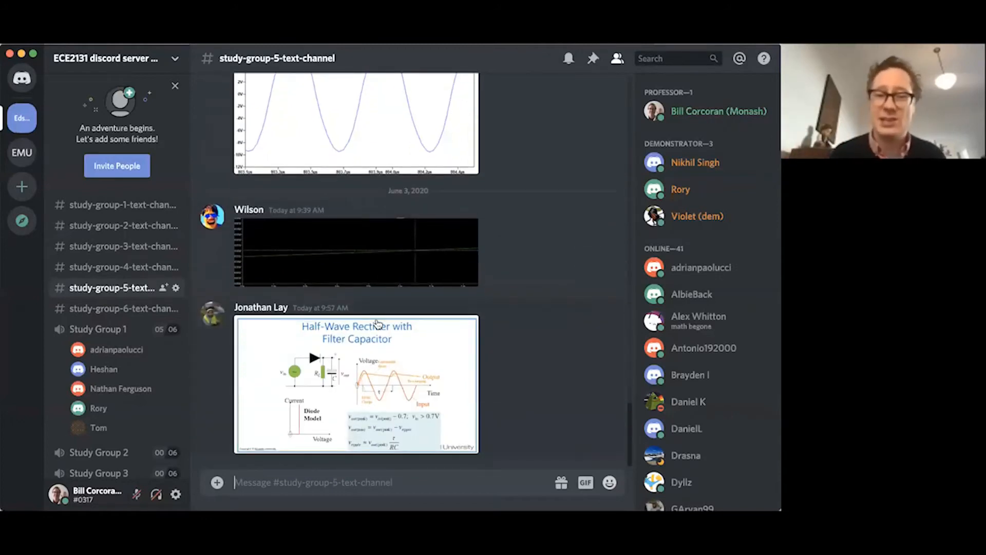
mouse_move(410, 397)
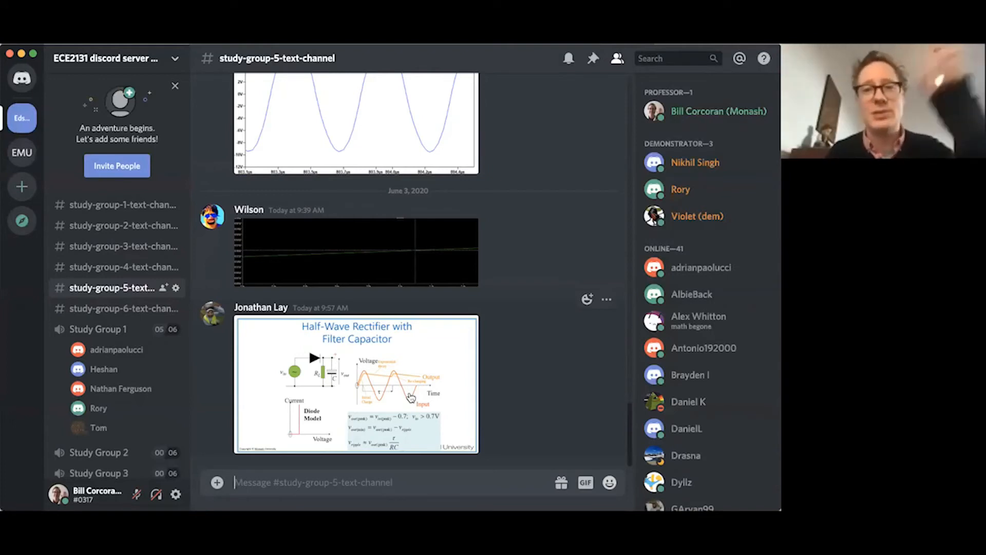
mouse_move(406, 396)
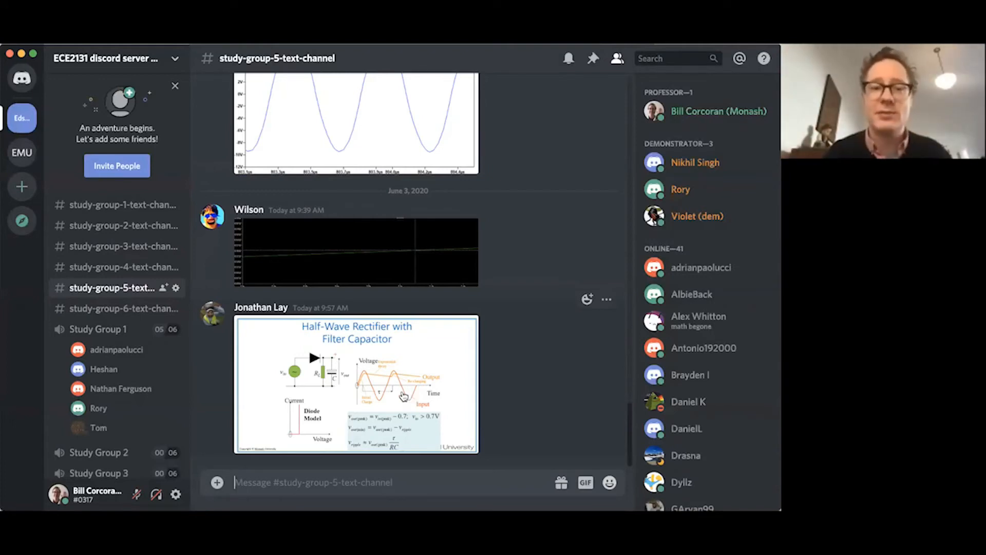
scroll("down", 3)
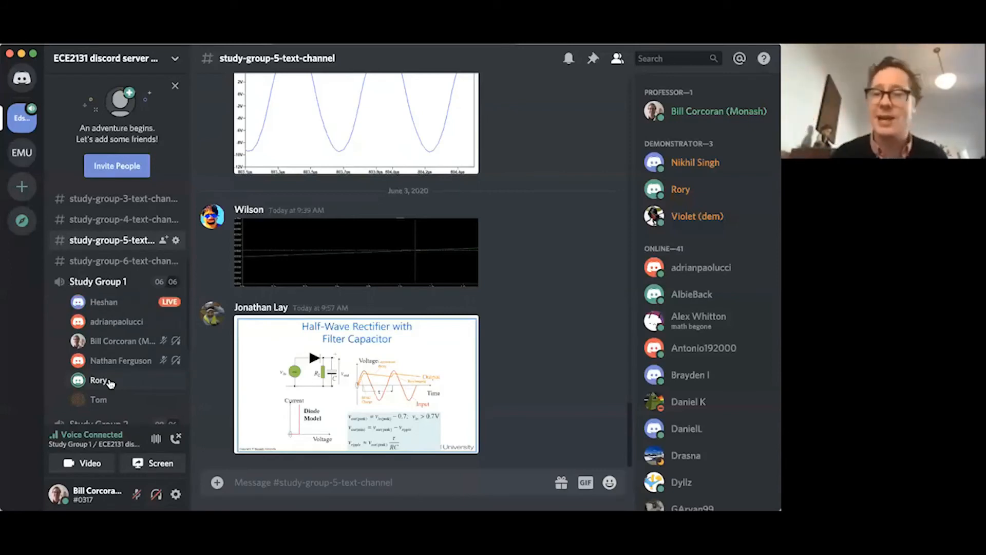
mouse_move(104, 302)
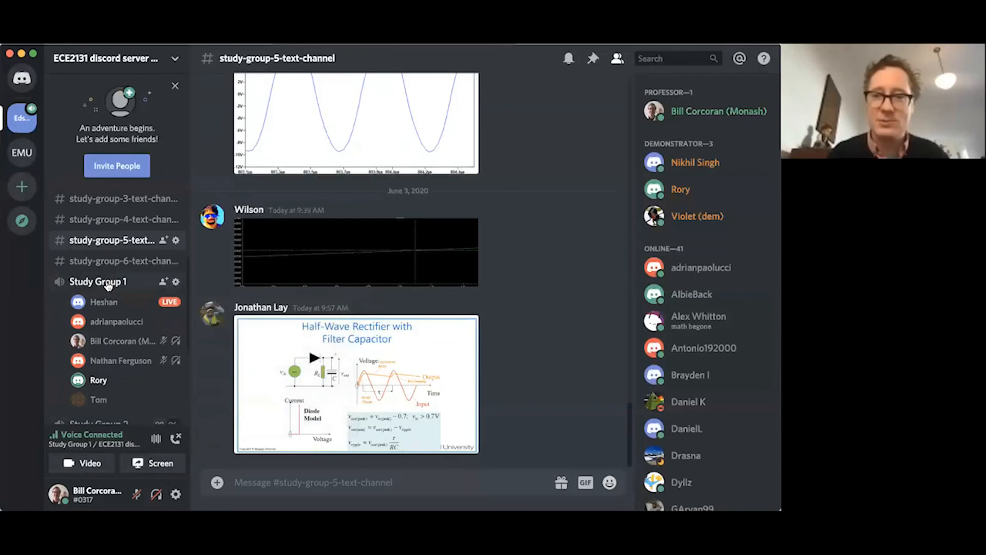
left_click(97, 281)
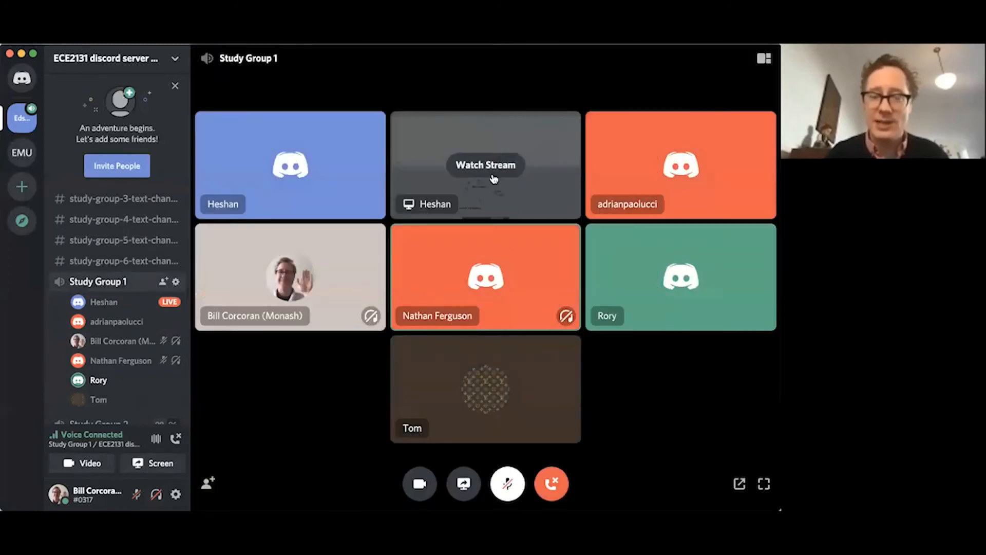
Step: Watch Heshan's live LTspice stream, where the plot's horizontal axis is set to 'time'
left_click(485, 165)
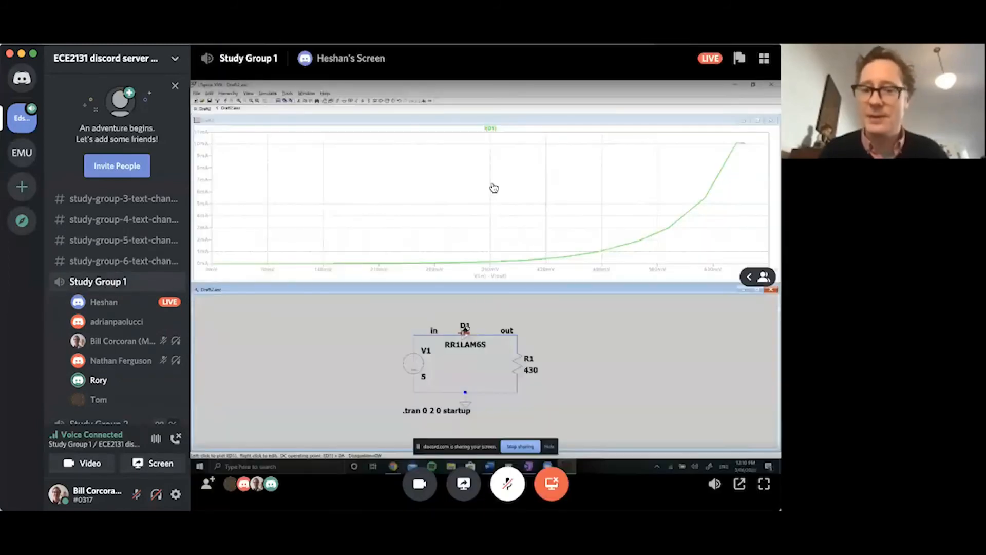
mouse_move(218, 420)
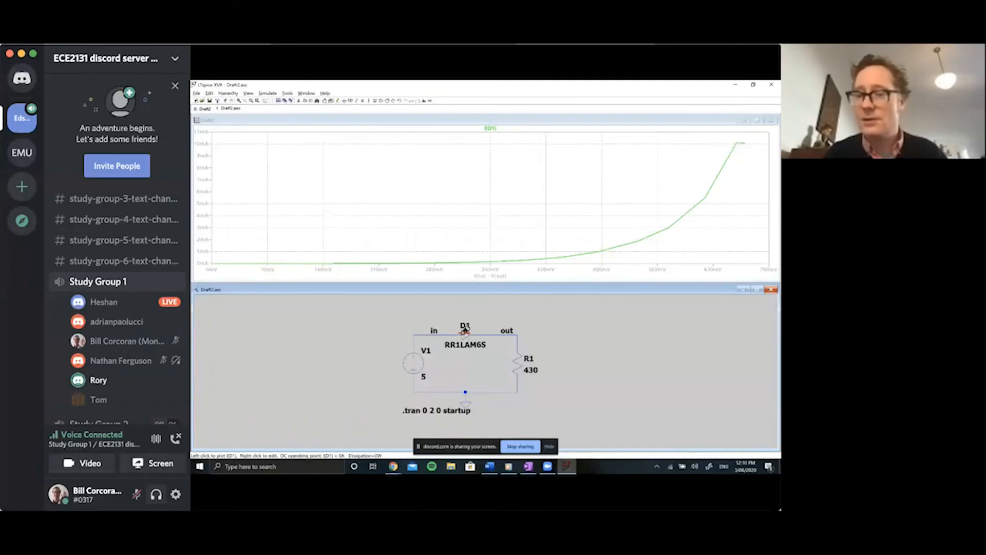
mouse_move(464, 328)
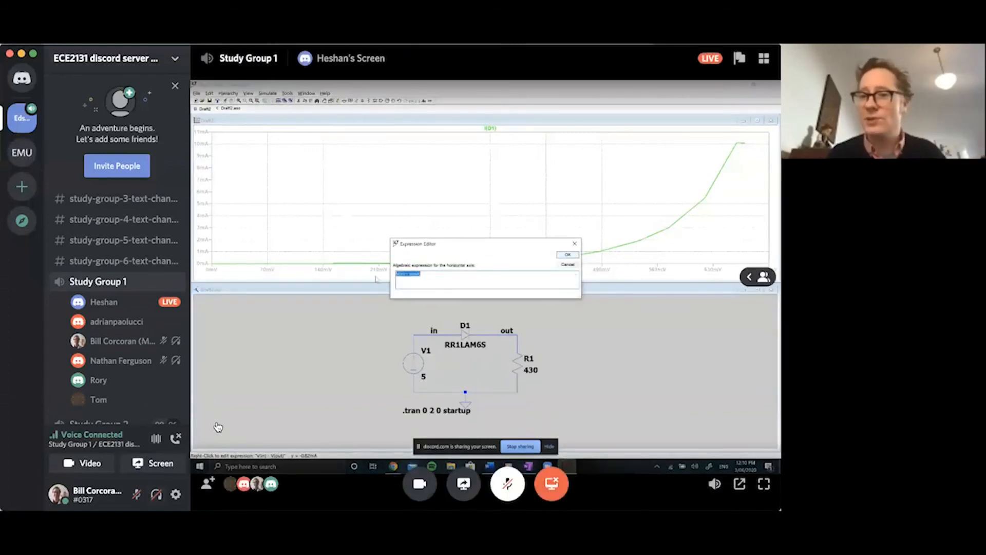
type("time")
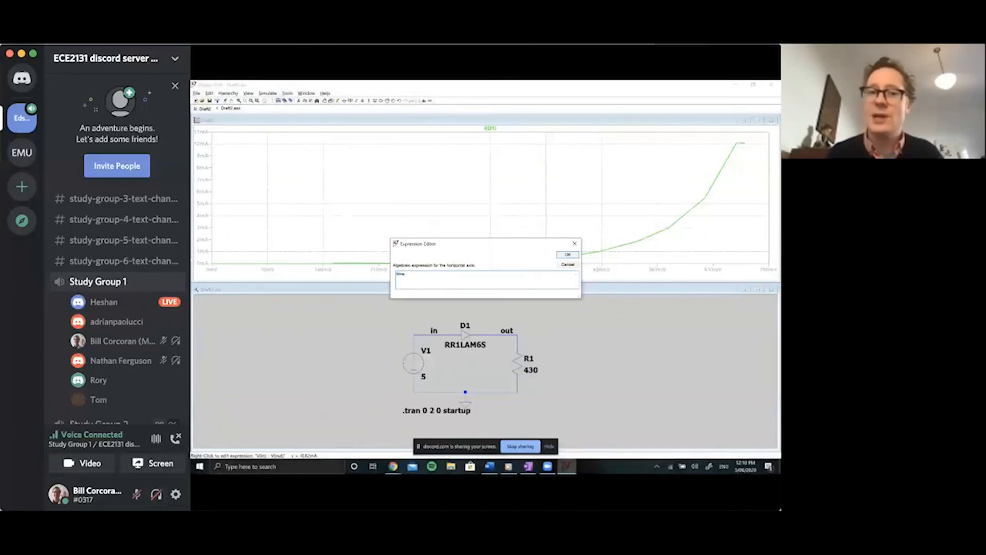
left_click(566, 254)
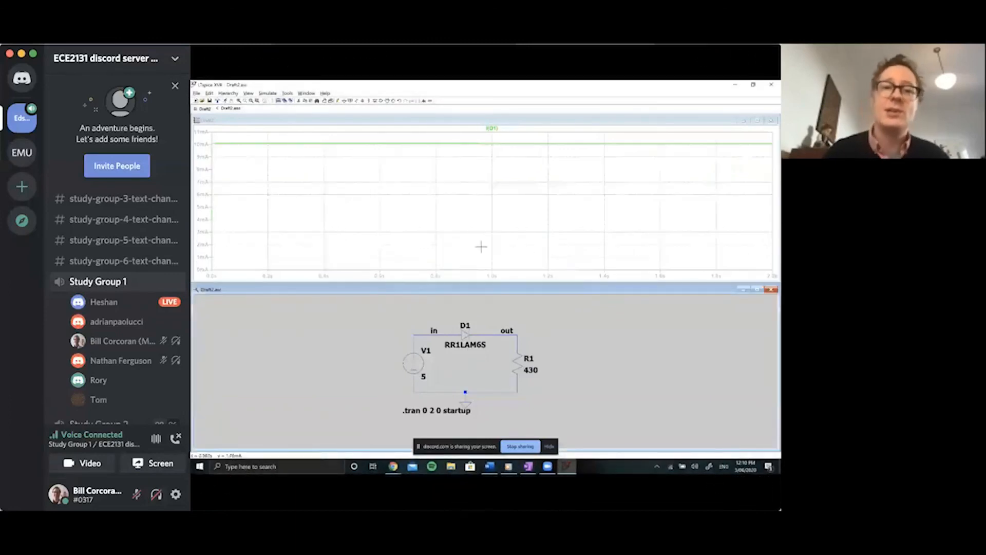